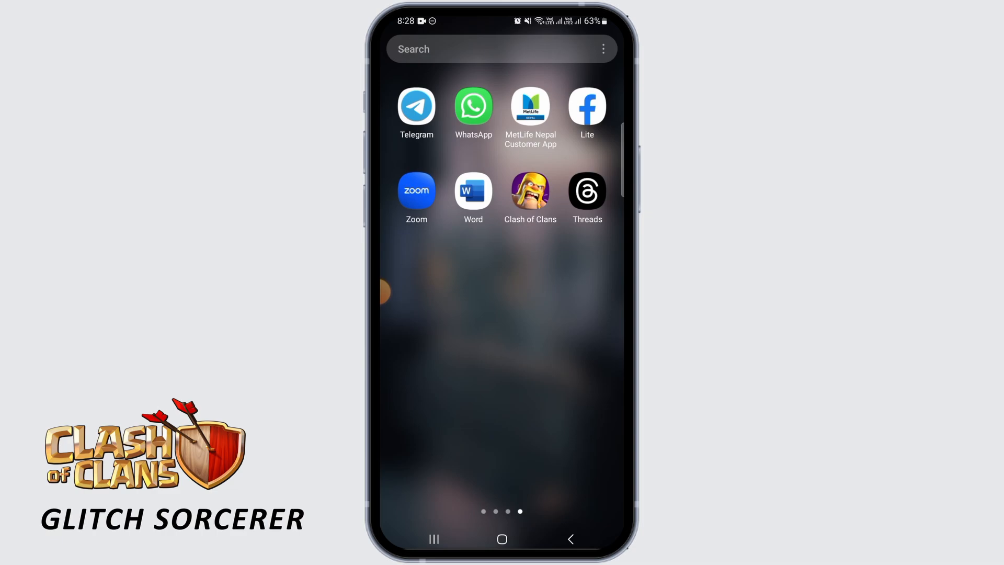
Step: Launch Clash of Clans and select the $1.07 Pocketful of Gems pack in the shop
{"action": "left_click", "coordinate": [529, 190]}
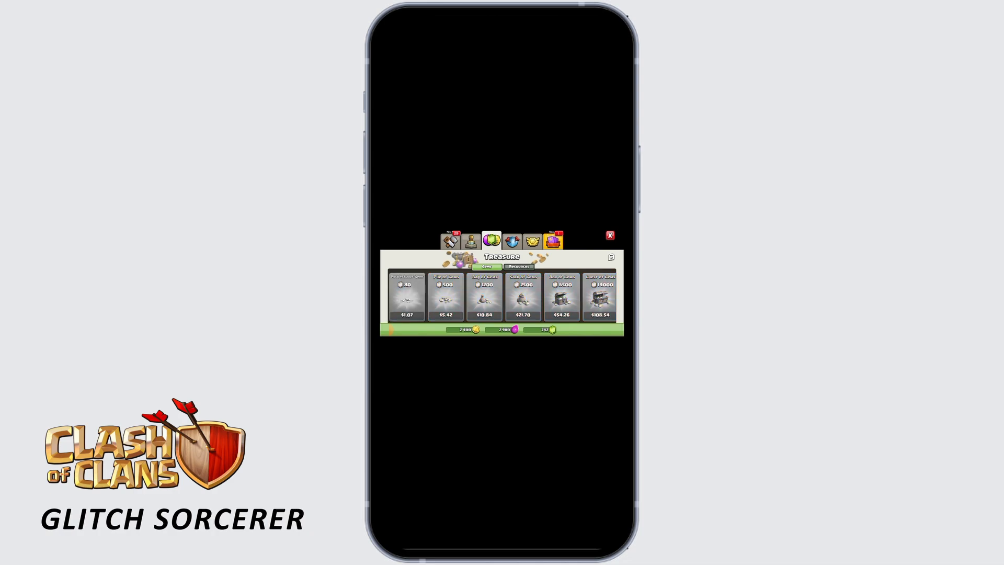
{"action": "left_click", "coordinate": [403, 294]}
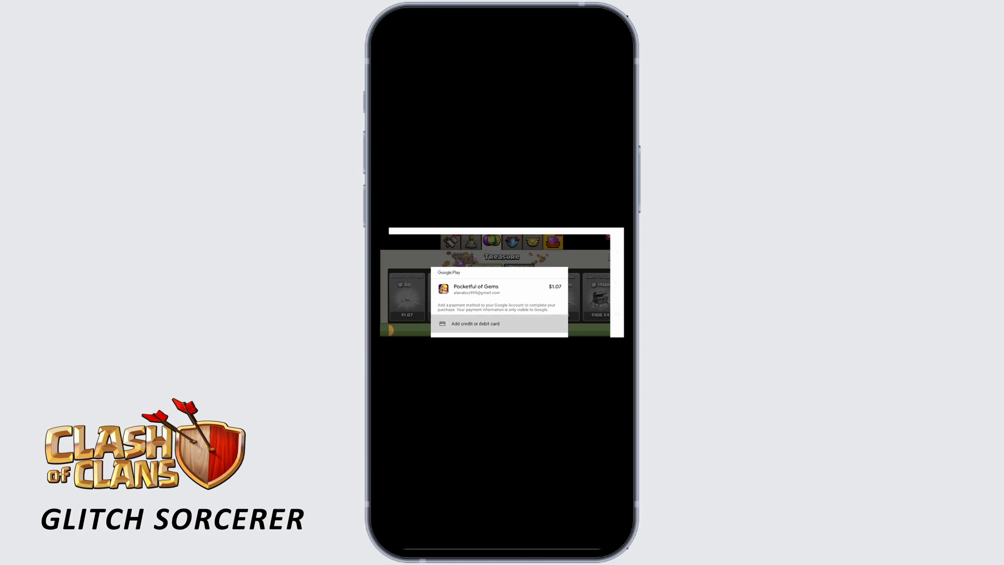
Step: Choose 'Add credit or debit card' as the payment method for the gem purchase
{"action": "left_click", "coordinate": [474, 323]}
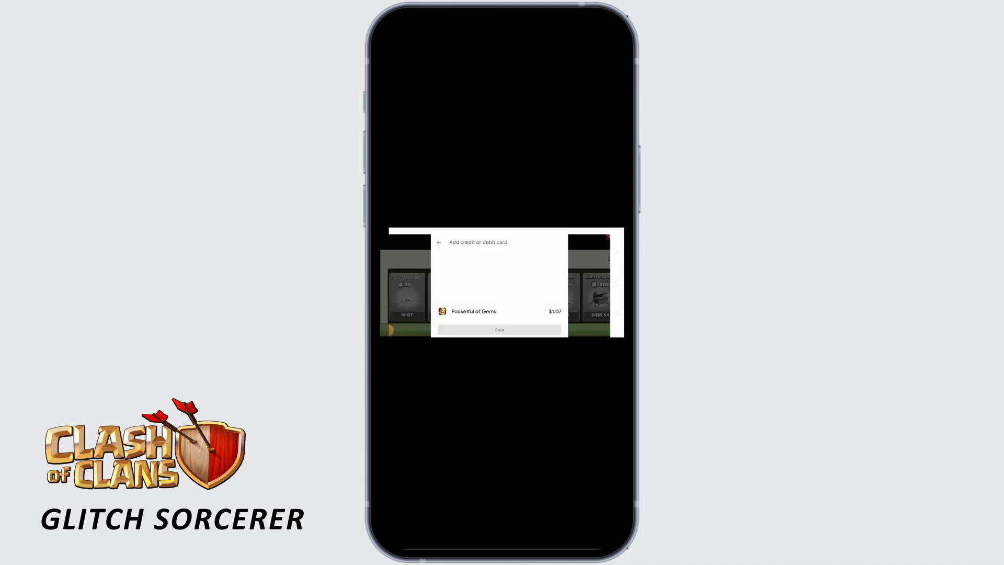